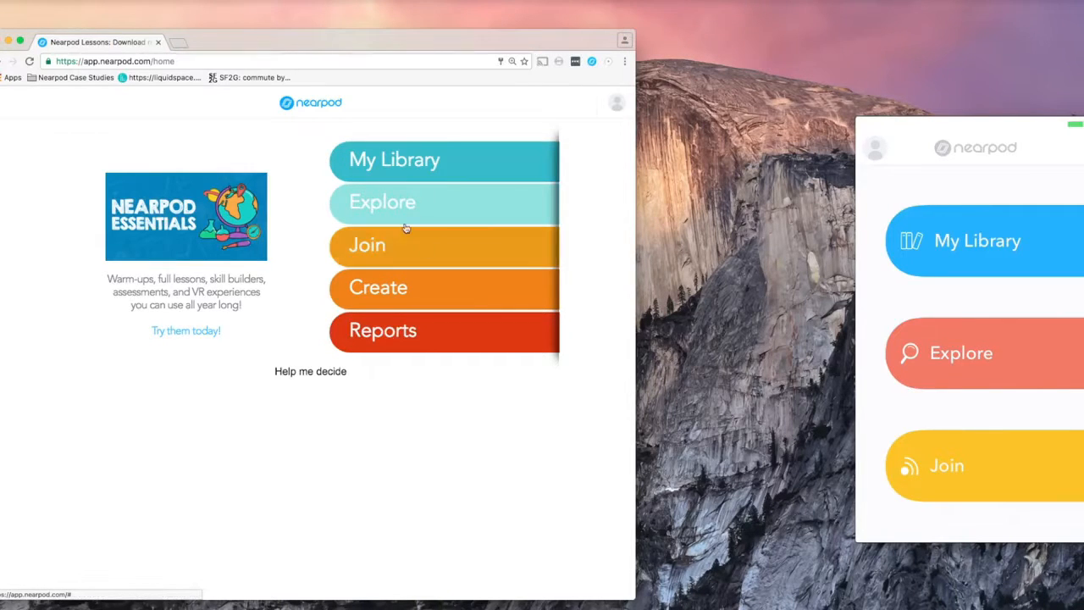
mouse_move(305, 282)
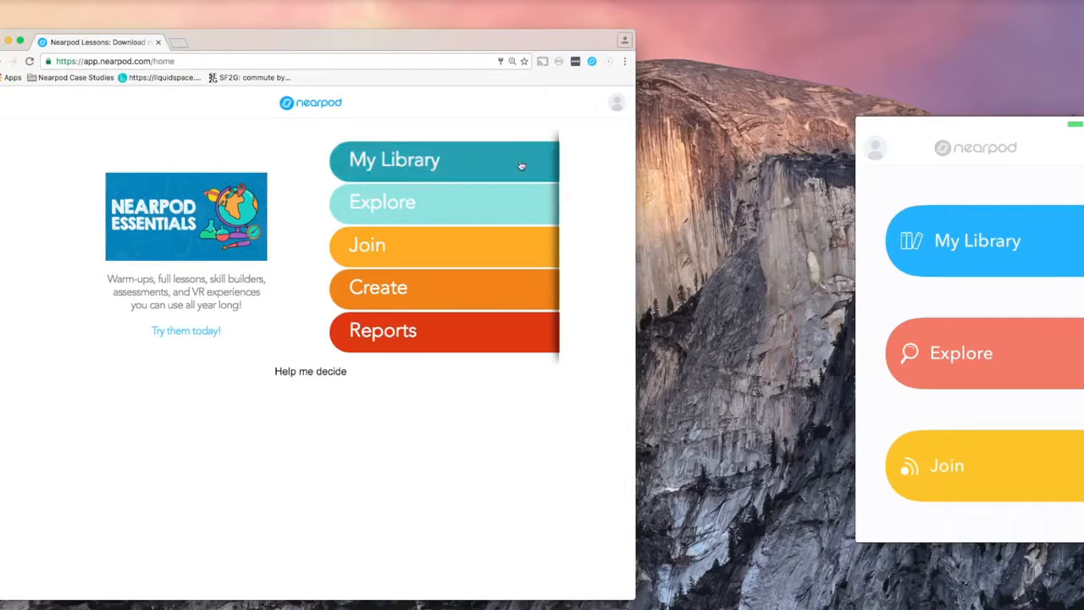
mouse_move(225, 153)
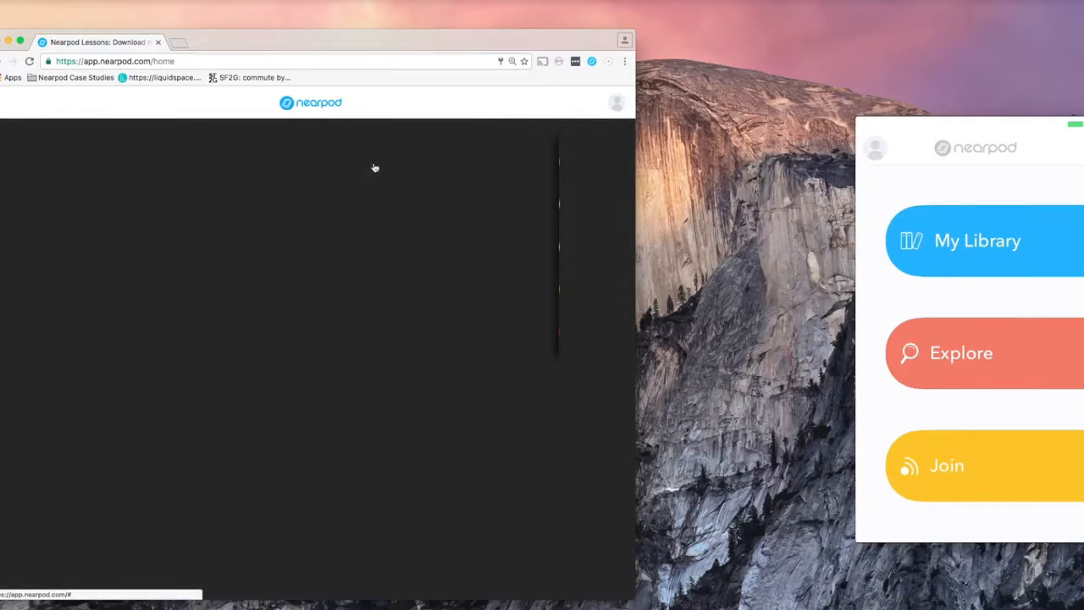
Open My Library and reveal the Biodiversity card's Live lesson, Student-paced, Edit and Preview options.
left_click(977, 241)
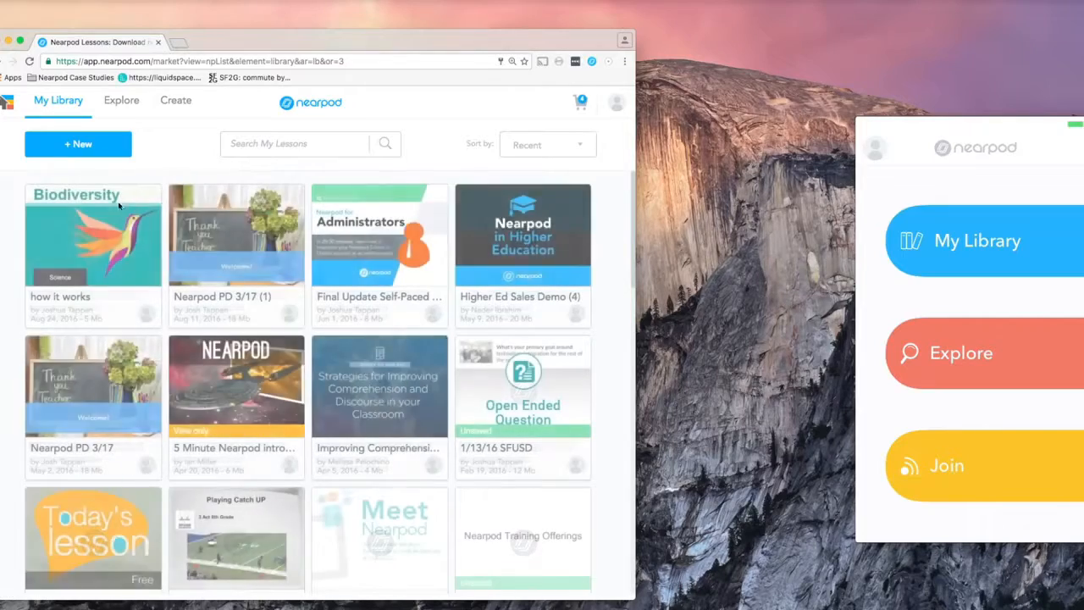
mouse_move(93, 246)
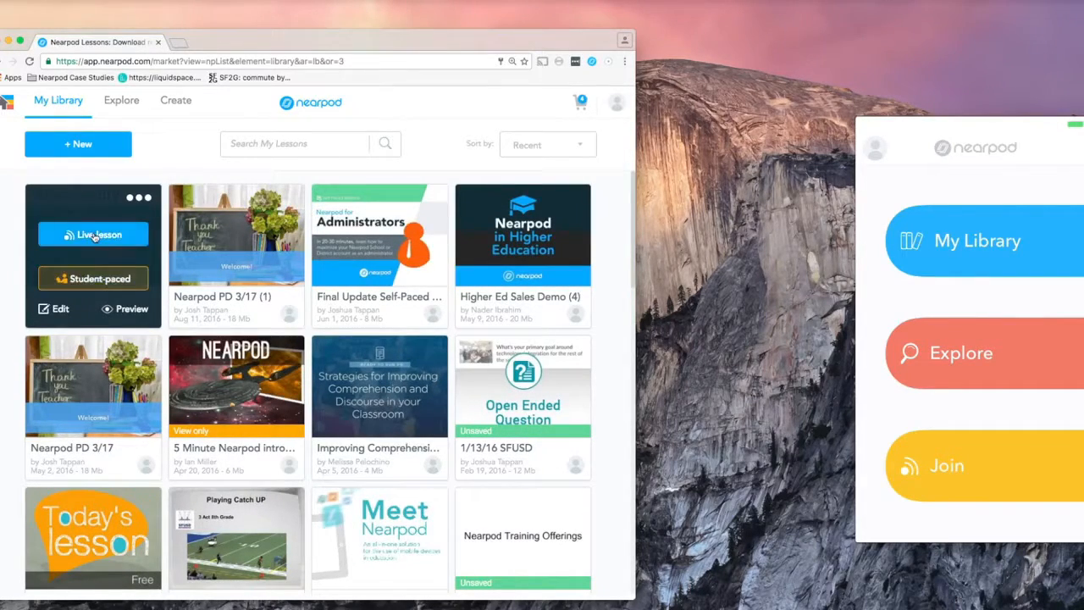
mouse_move(94, 260)
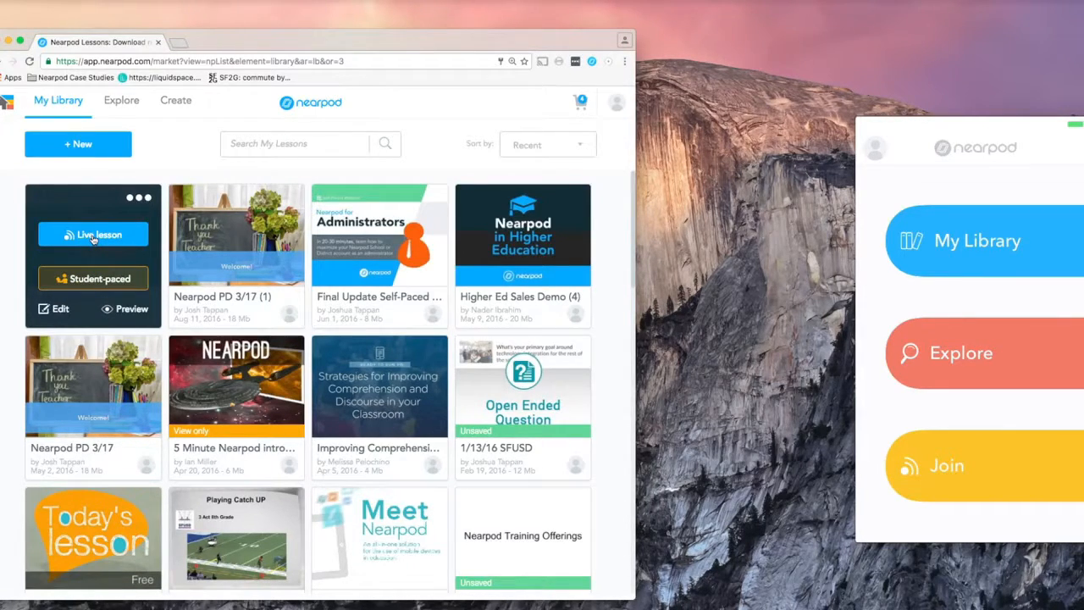
mouse_move(96, 270)
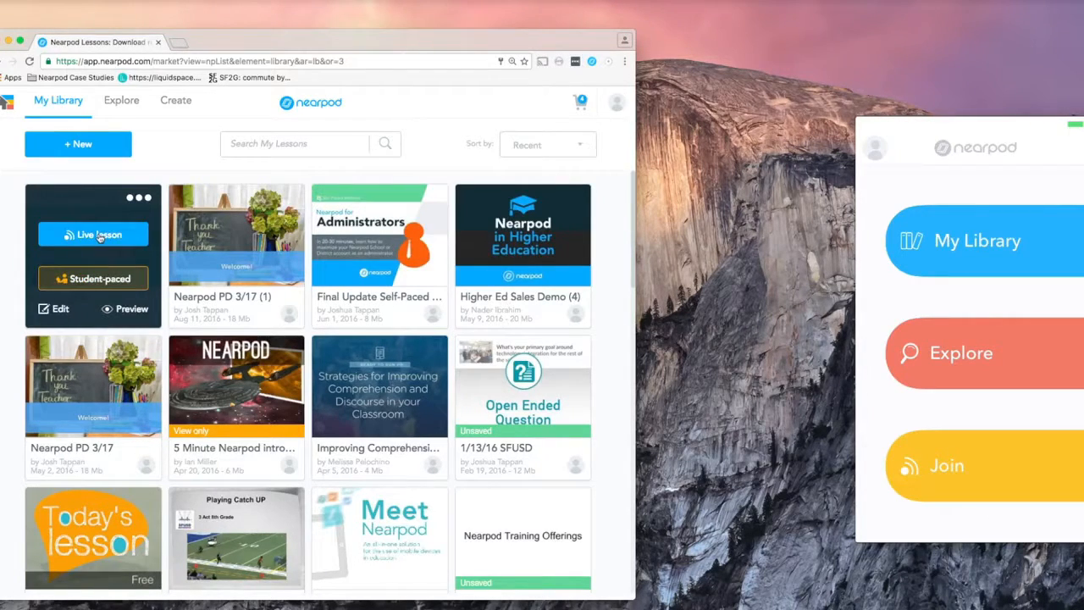
Launch Biodiversity as a live lesson under PIN CYUZV and display its share link.
left_click(92, 234)
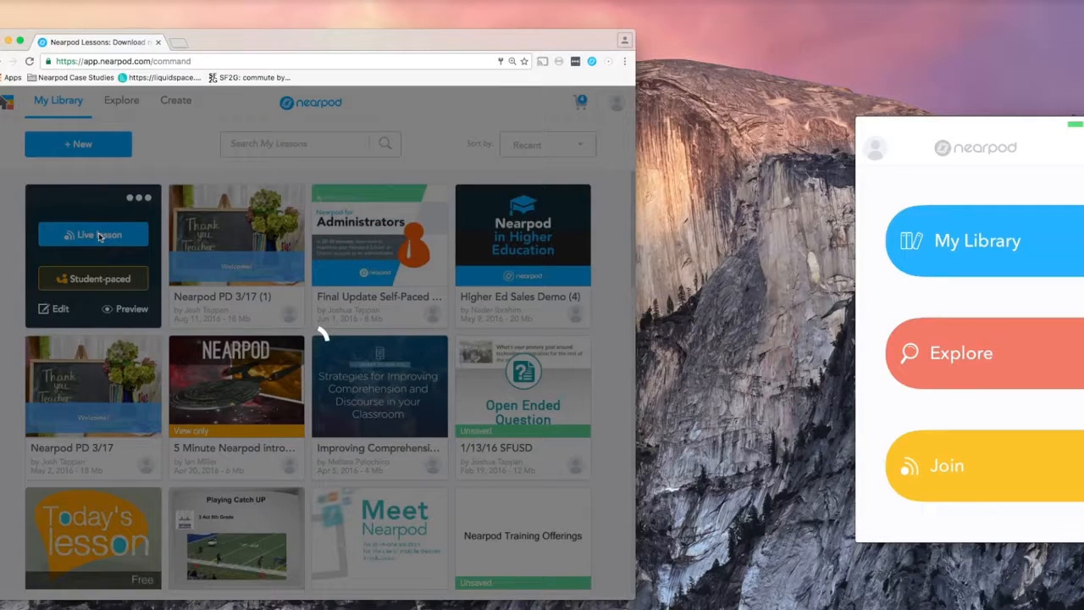
left_click(93, 235)
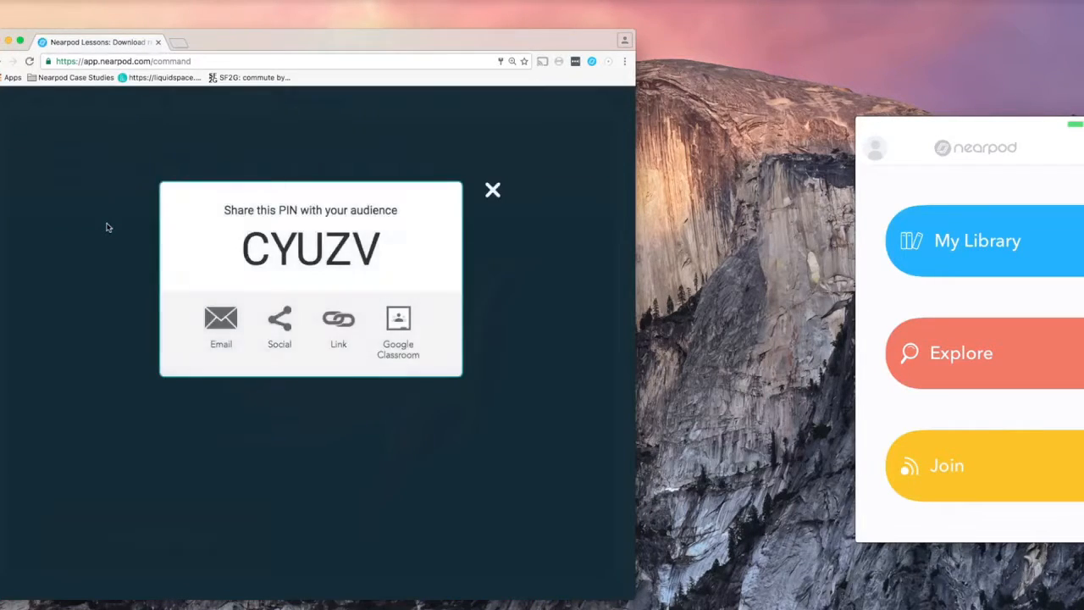
mouse_move(220, 319)
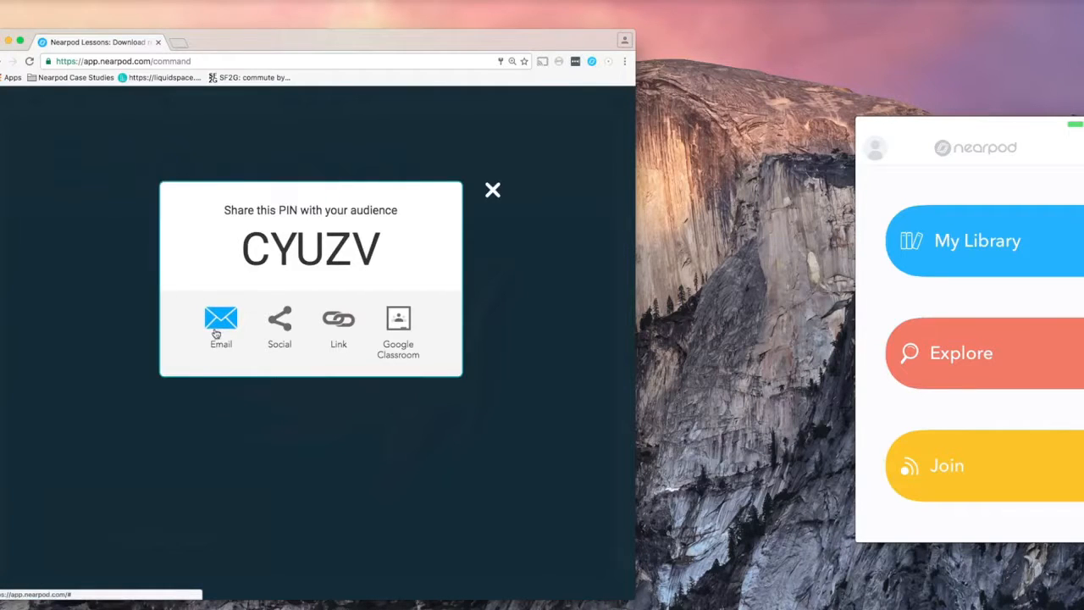
left_click(338, 326)
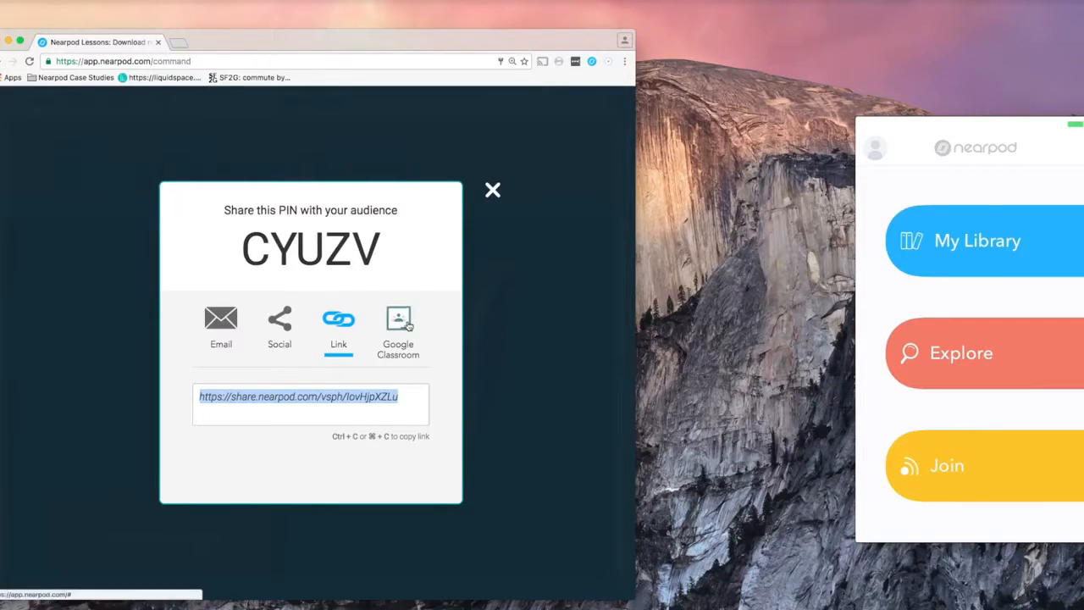
mouse_move(398, 326)
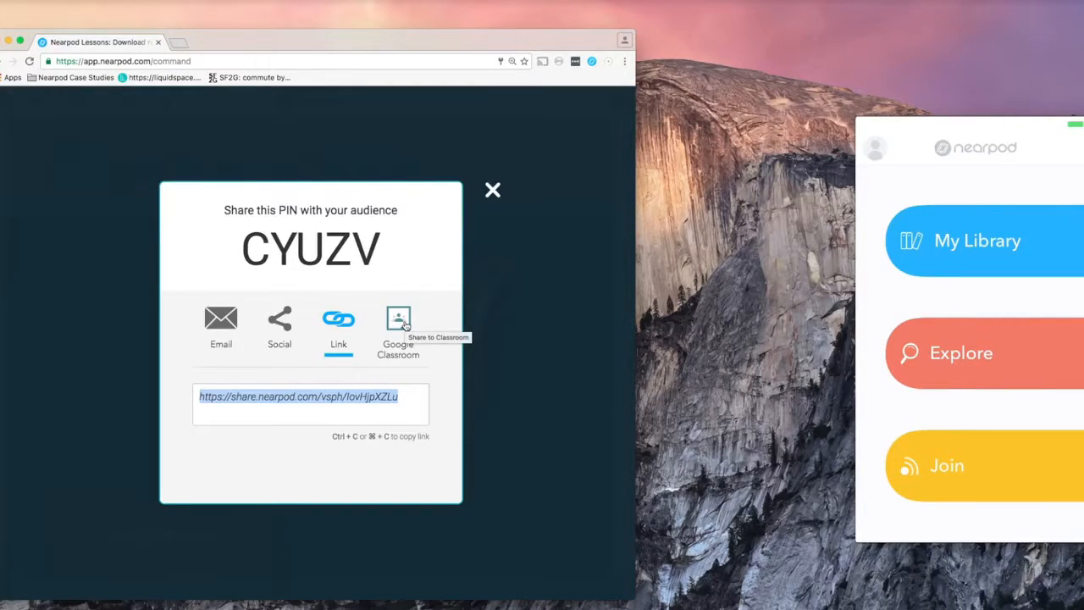
mouse_move(493, 191)
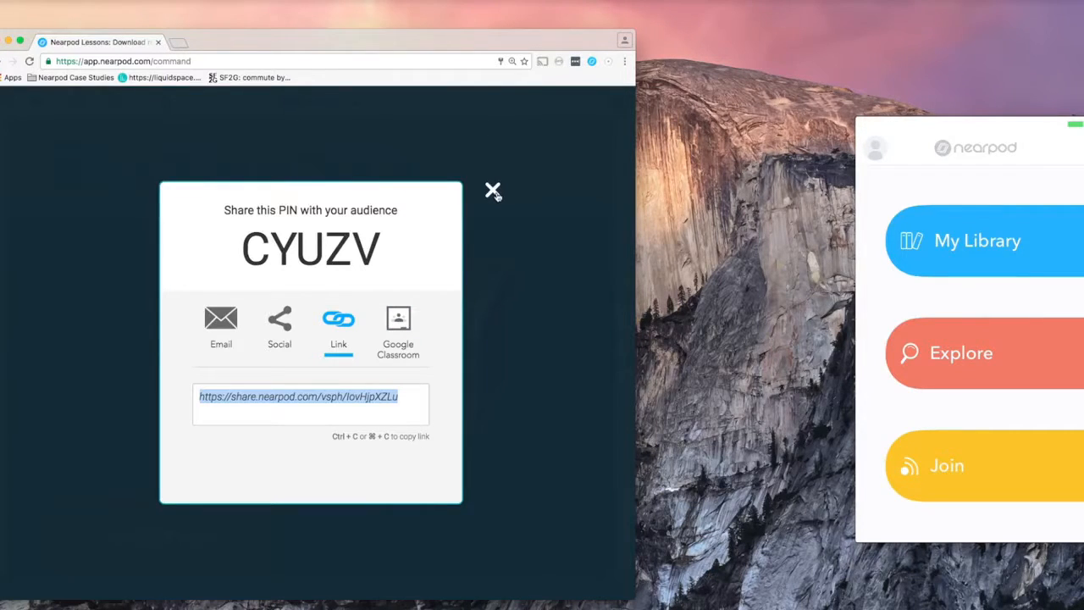
Join session CYUZV from the student app, then check and close the teacher's Student List.
left_click(946, 465)
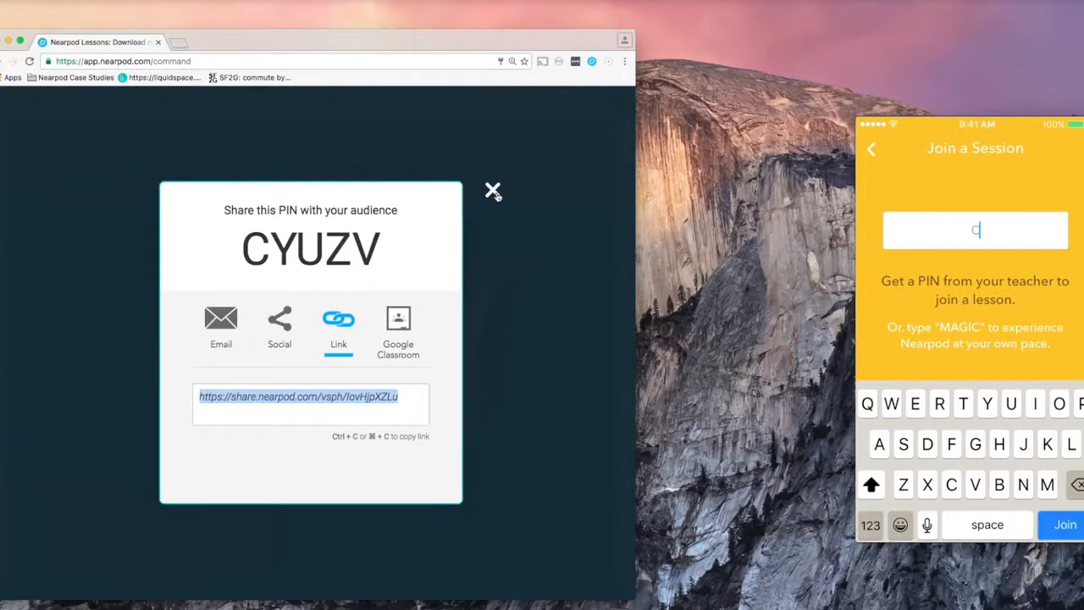
type("YUZV")
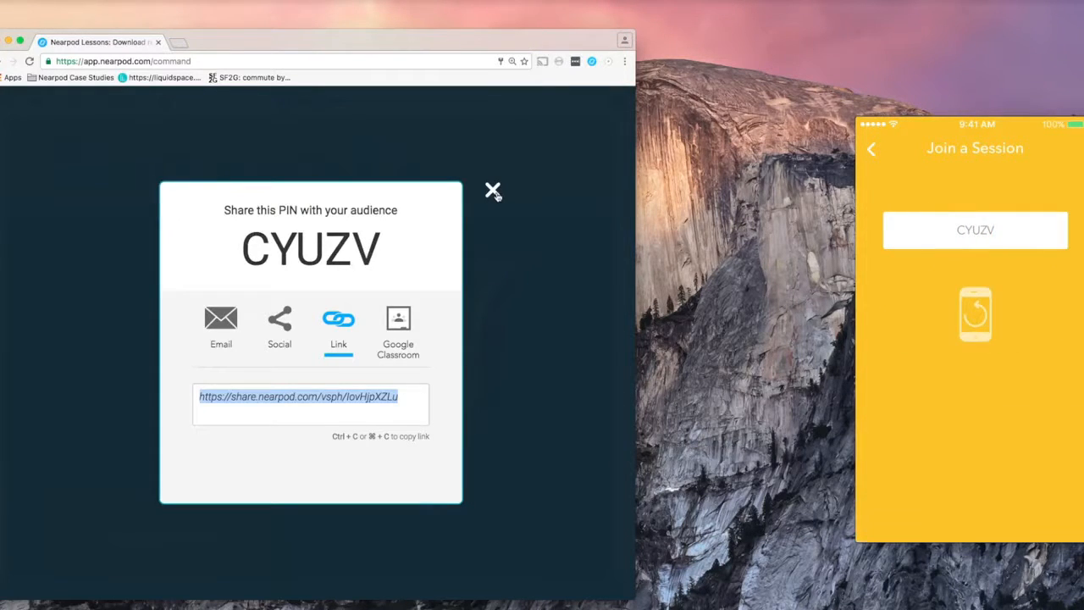
left_click(493, 190)
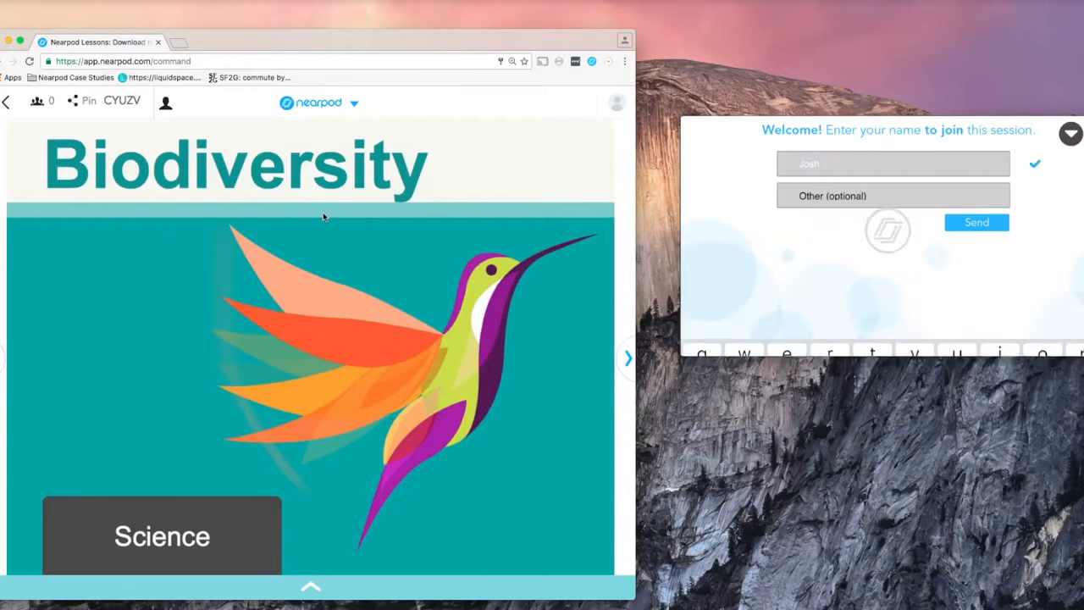
left_click(976, 222)
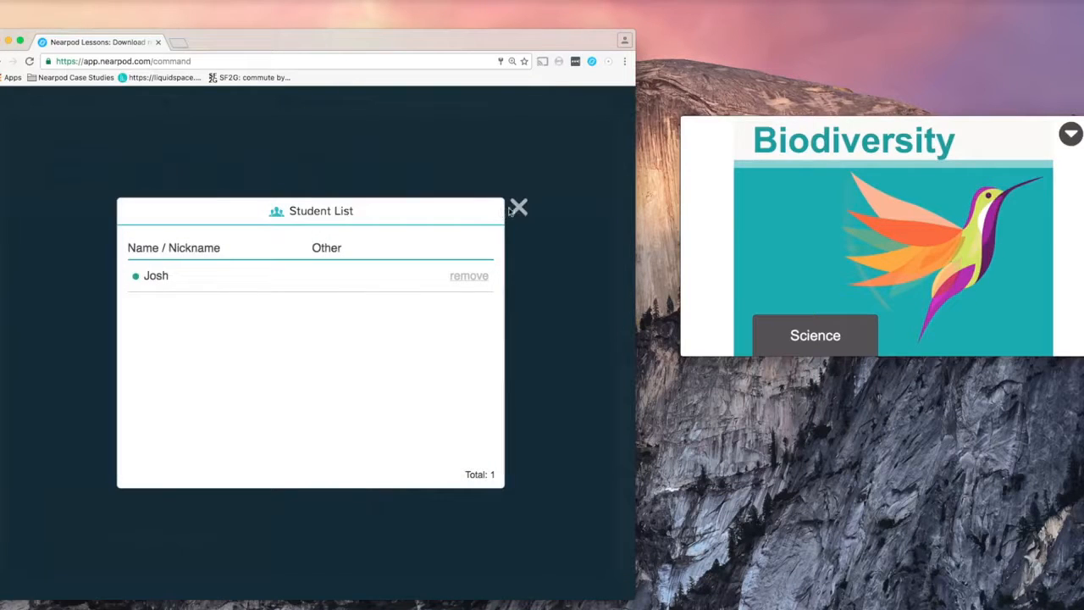
left_click(518, 207)
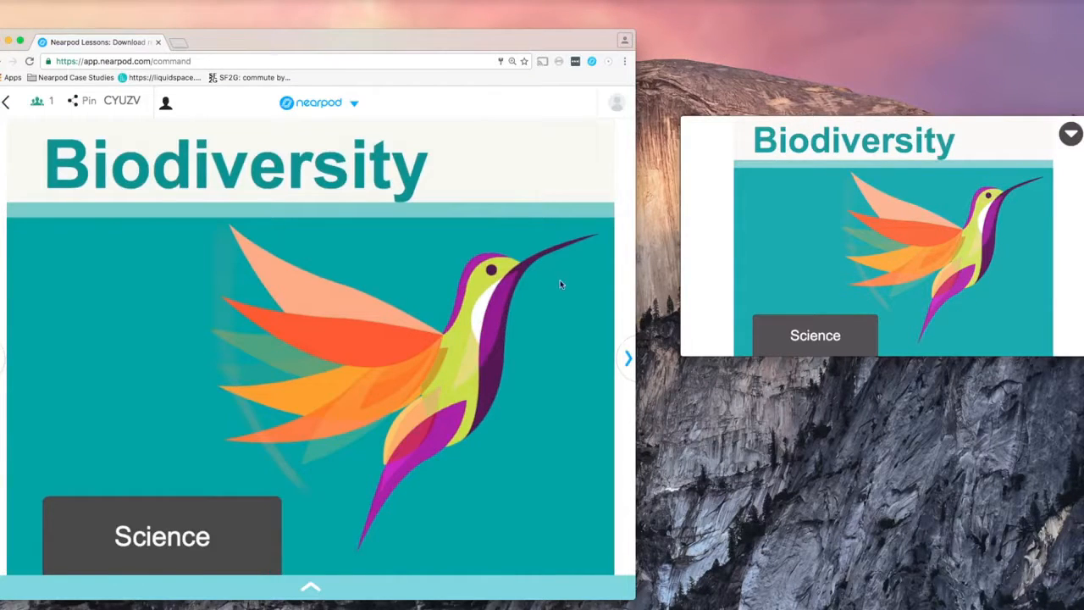
Advance to the coral reef Draw It slide and receive the 'Many species of fish' drawing.
left_click(627, 357)
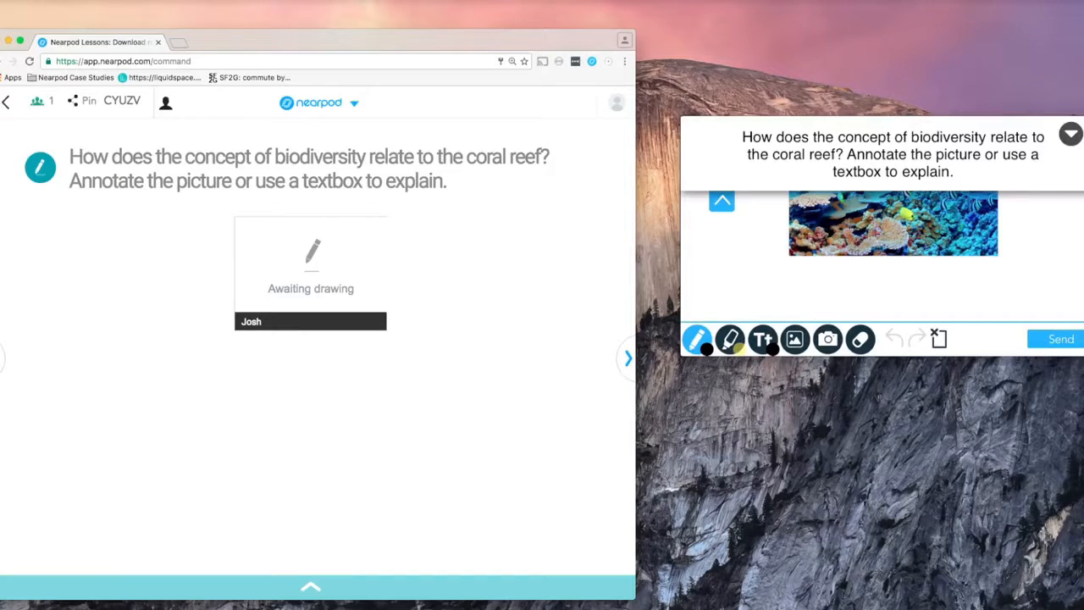
left_click(697, 339)
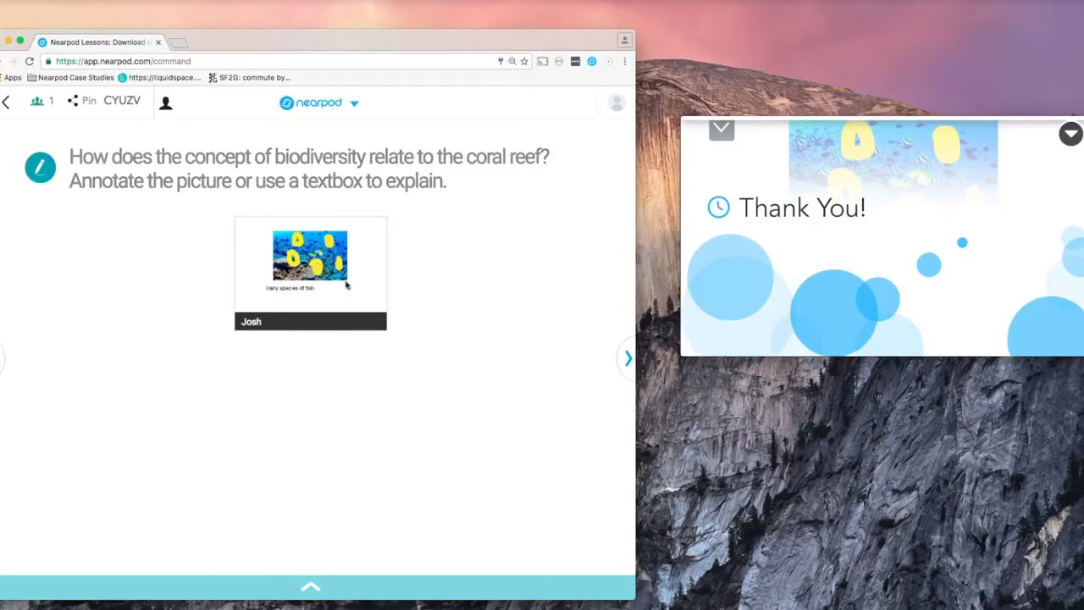
Enlarge the student's reef drawing, share it with the class, and close it.
left_click(310, 259)
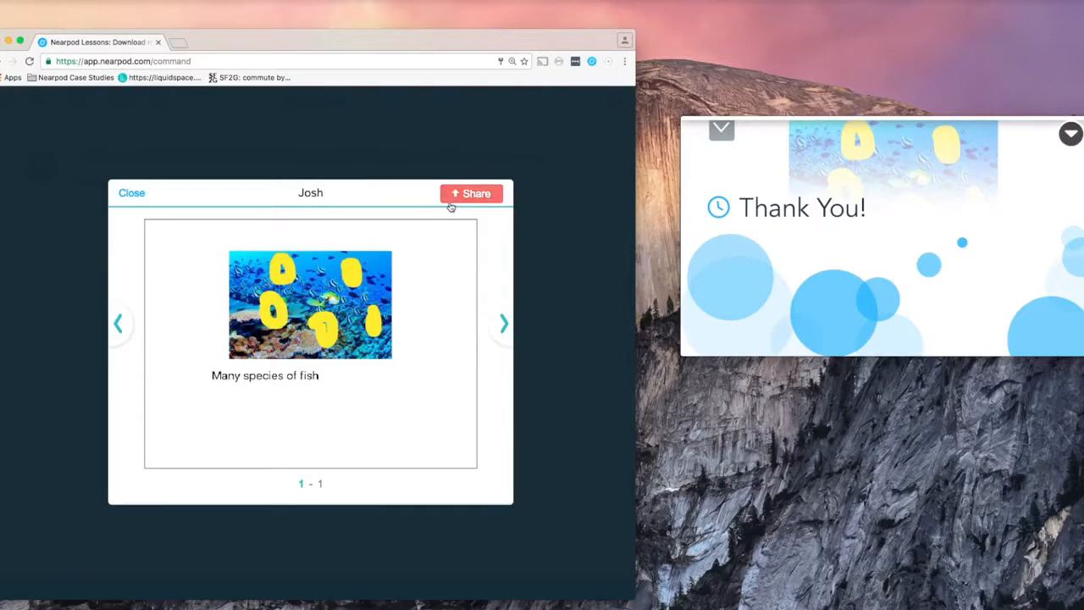
left_click(471, 193)
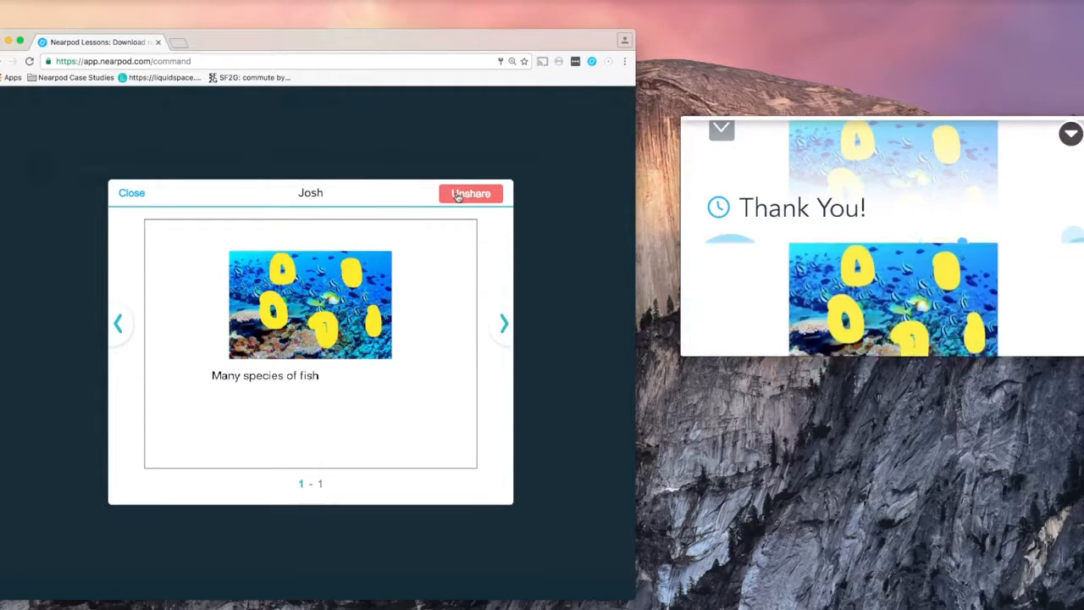
left_click(470, 193)
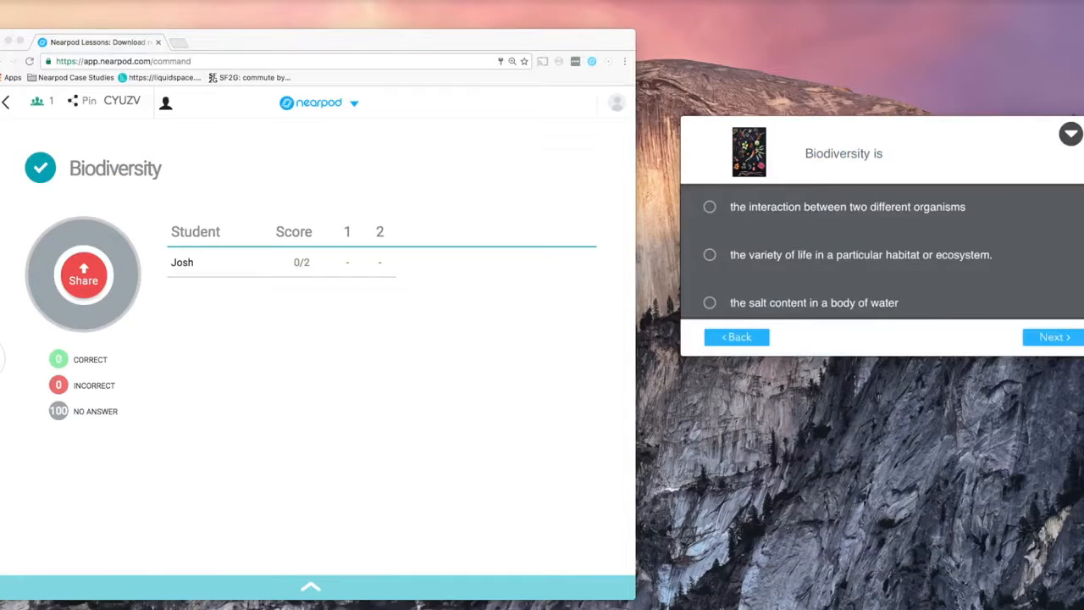
Answer and submit the Biodiversity quiz as the student, then share the results.
left_click(1053, 336)
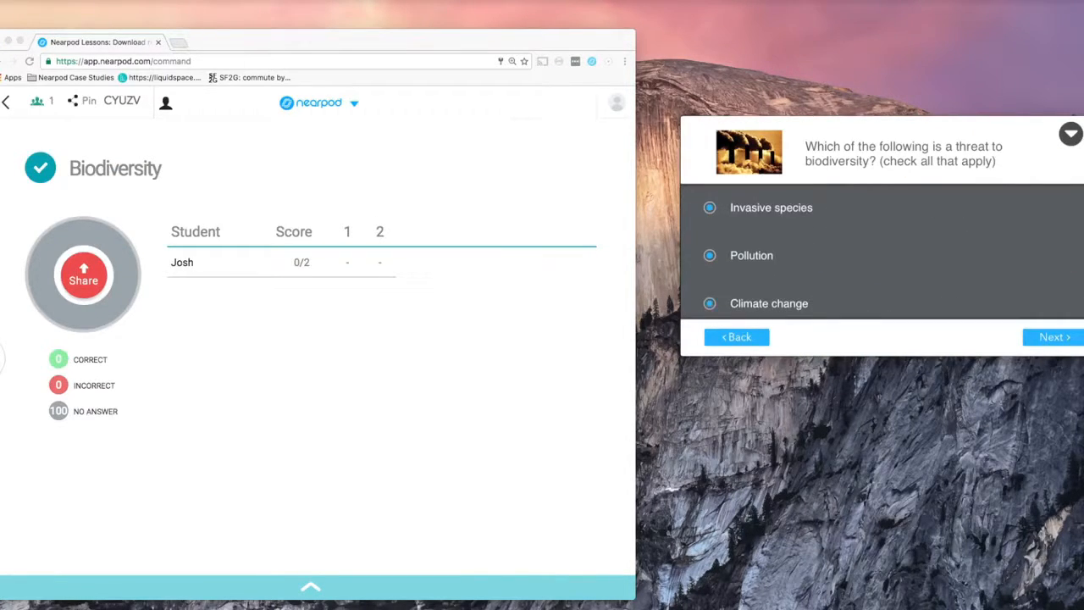
left_click(1052, 337)
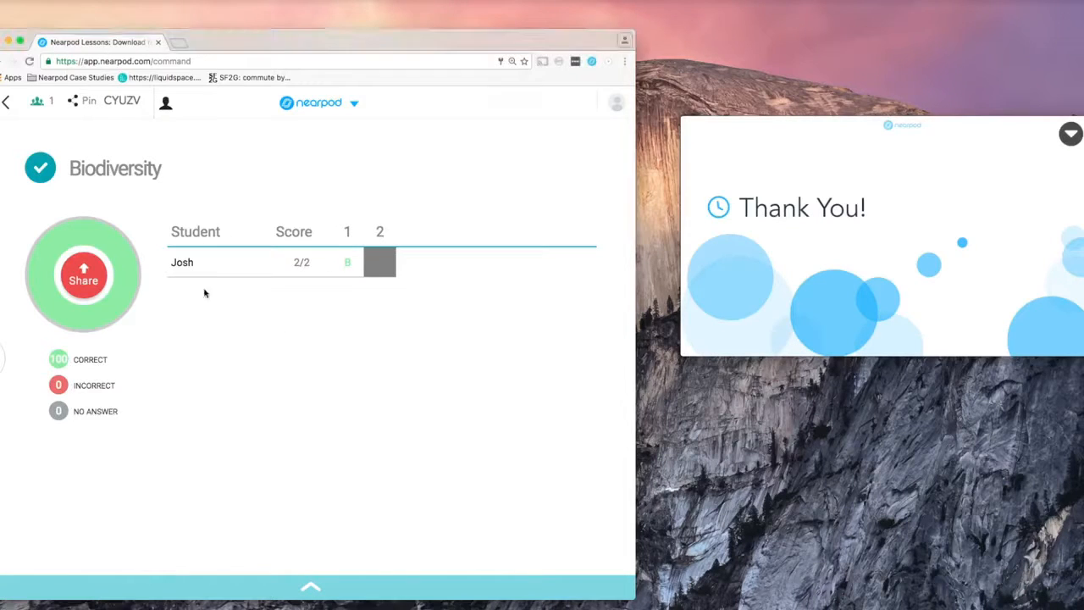
left_click(83, 275)
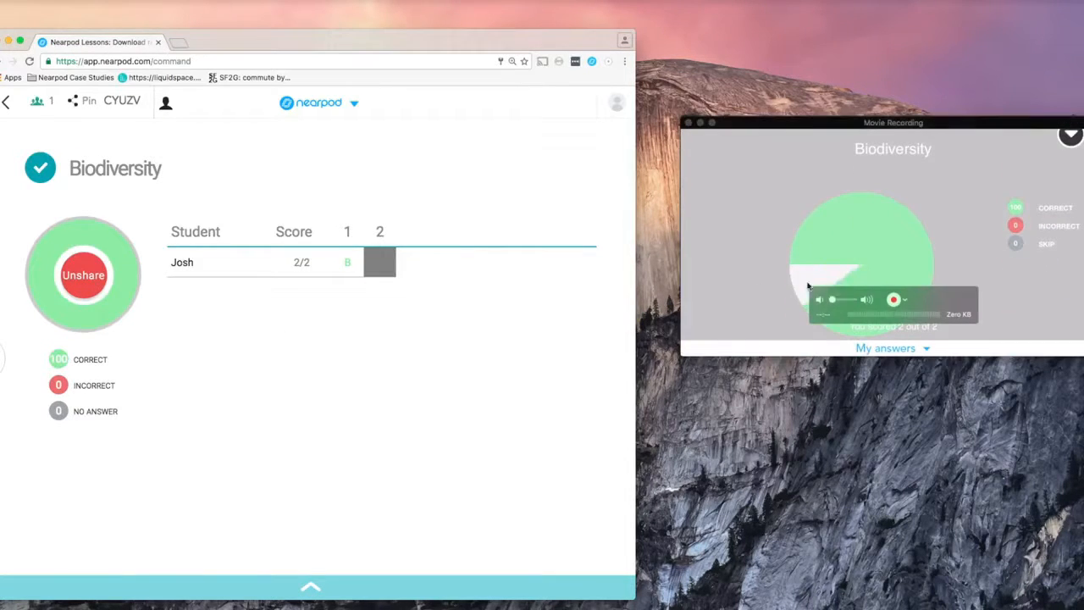
End the live lesson and open the latest session's report showing 100% quiz score.
left_click(353, 102)
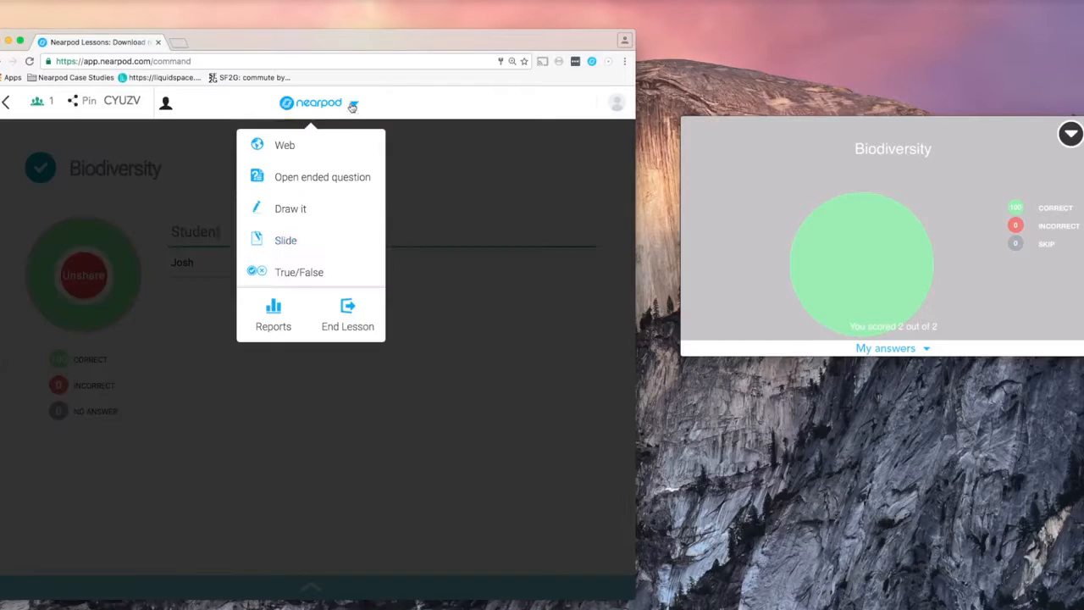
left_click(347, 315)
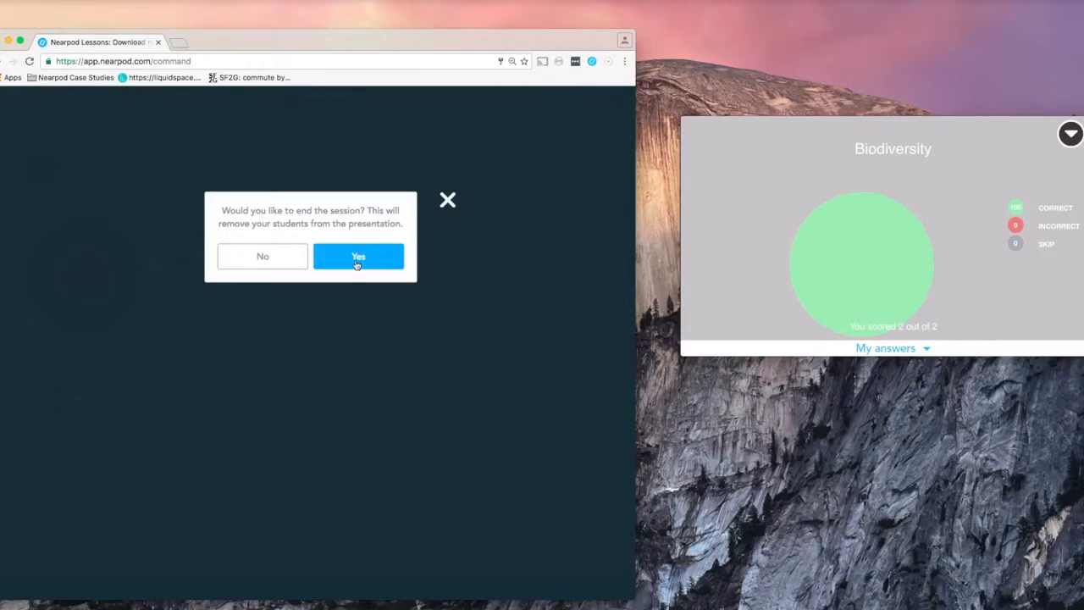
left_click(358, 256)
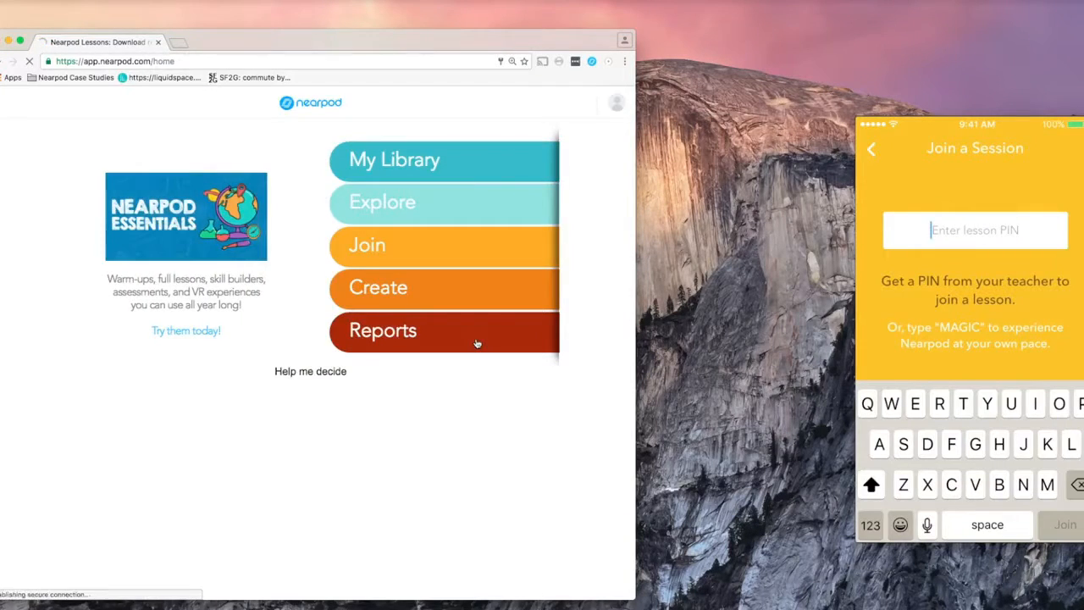
left_click(383, 331)
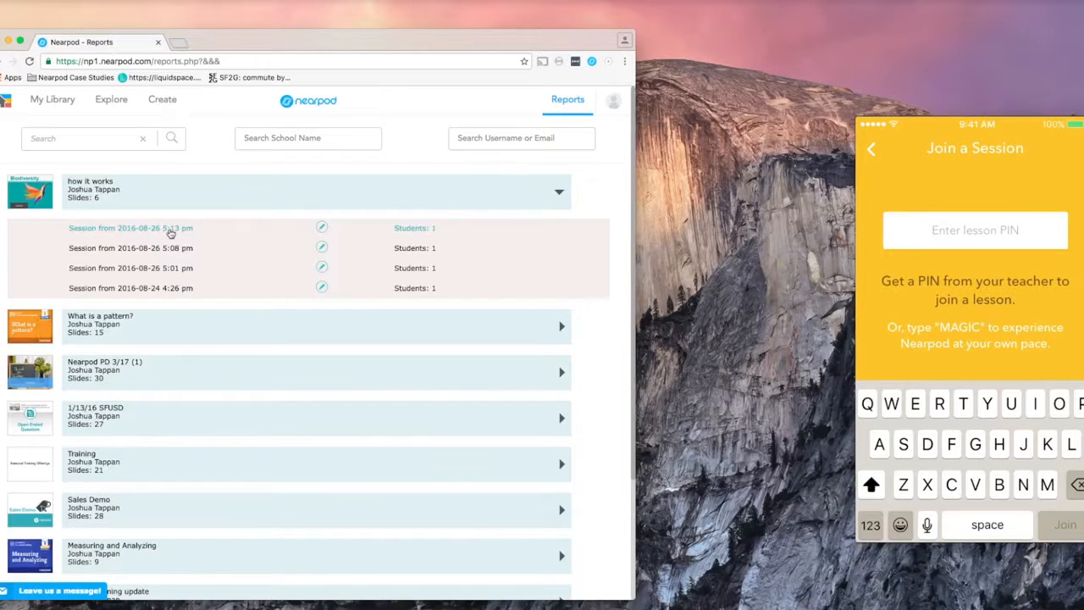
left_click(131, 227)
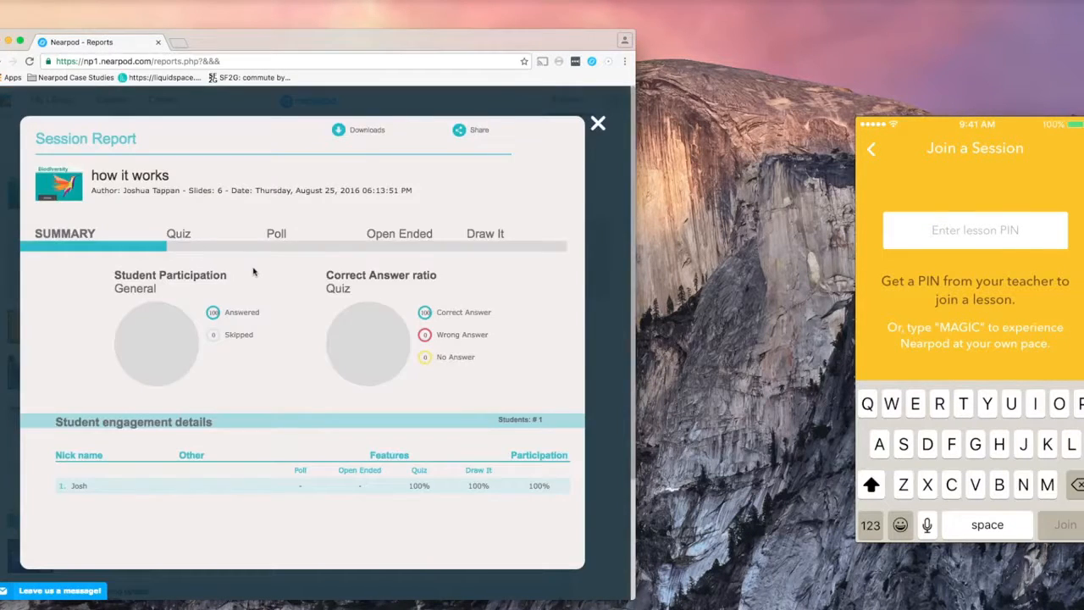